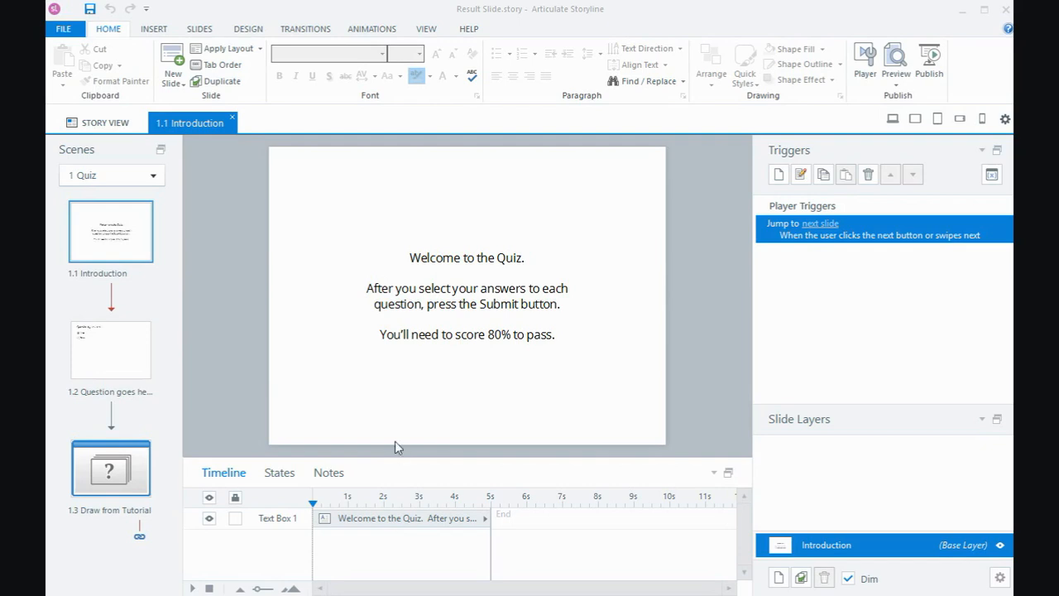
Step: View slide 1.2 true/false question, then the 1.3 Draw from Tutorial question draw
left_click(109, 349)
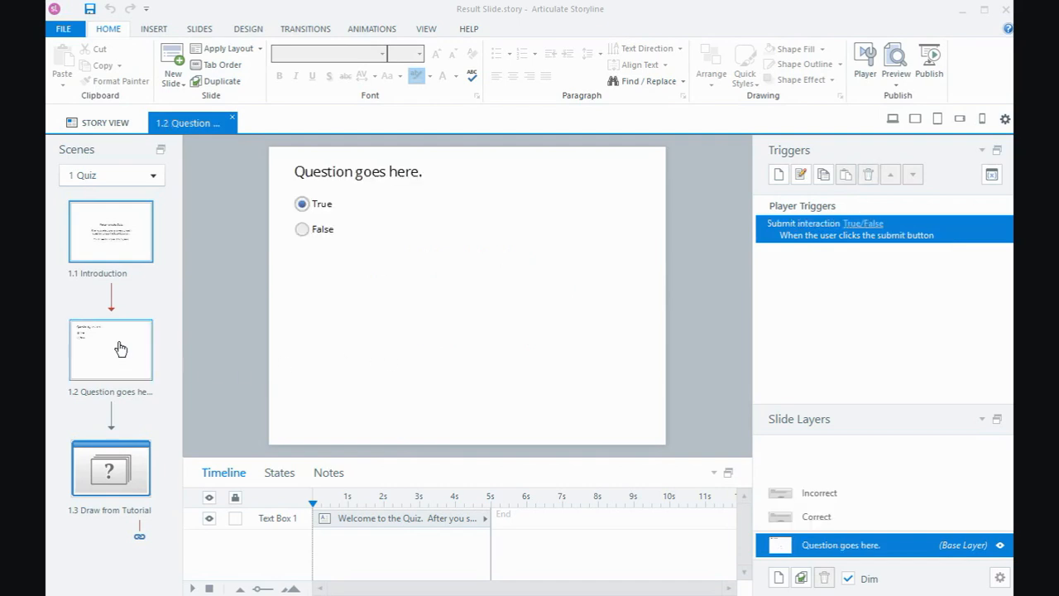
left_click(110, 467)
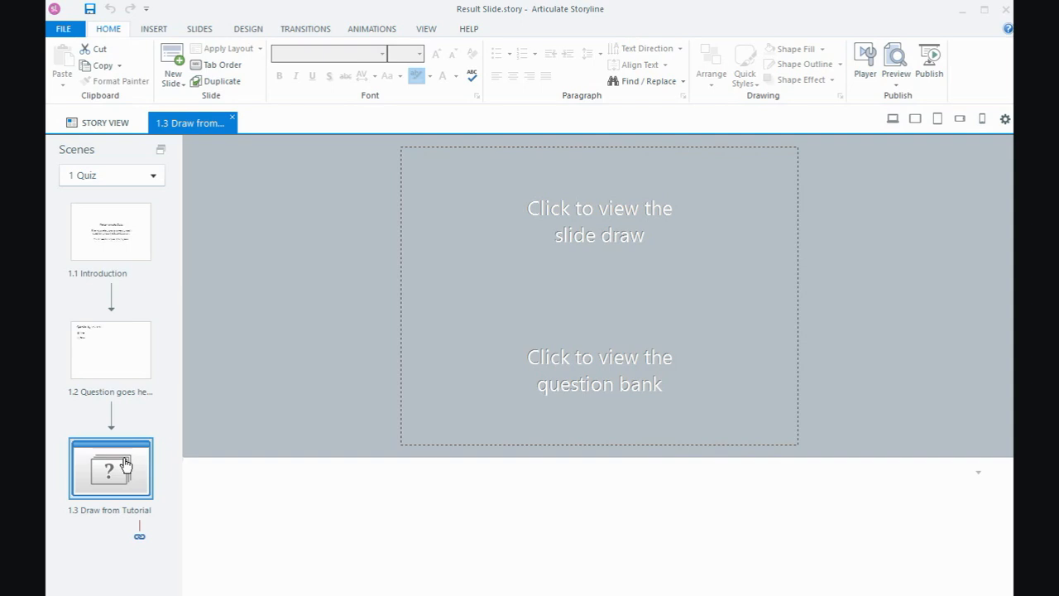
mouse_move(161, 288)
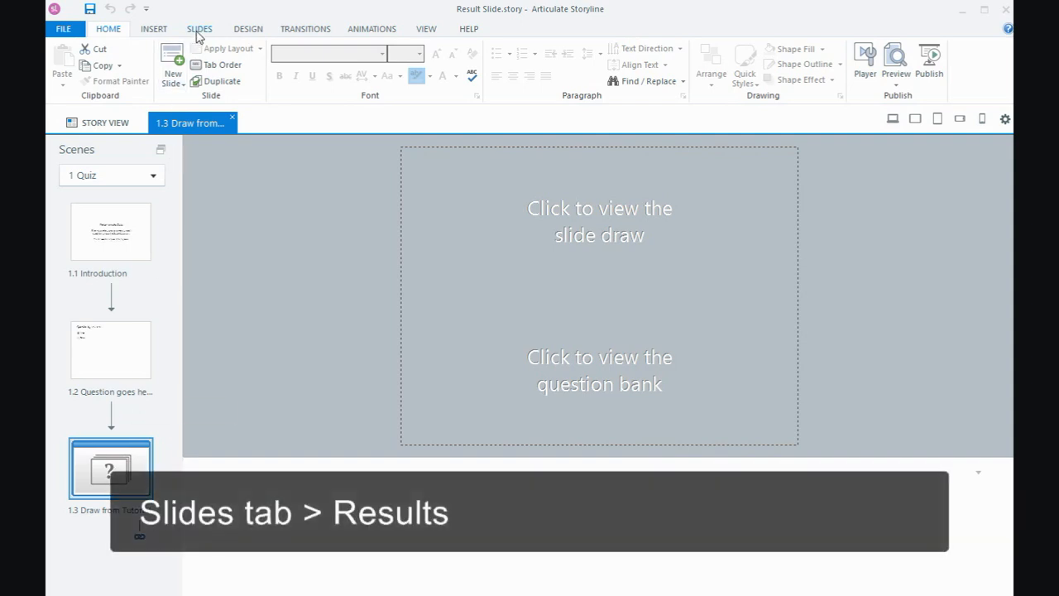
Step: Browse the Results slide template gallery from the Slides tab, choosing Graded Result Slide
left_click(199, 29)
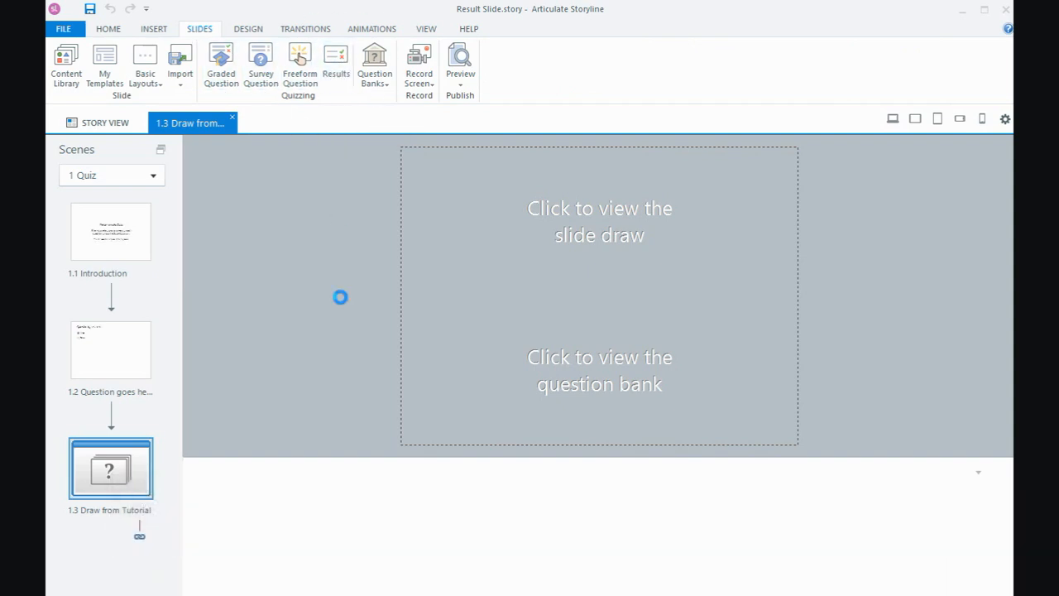
left_click(335, 63)
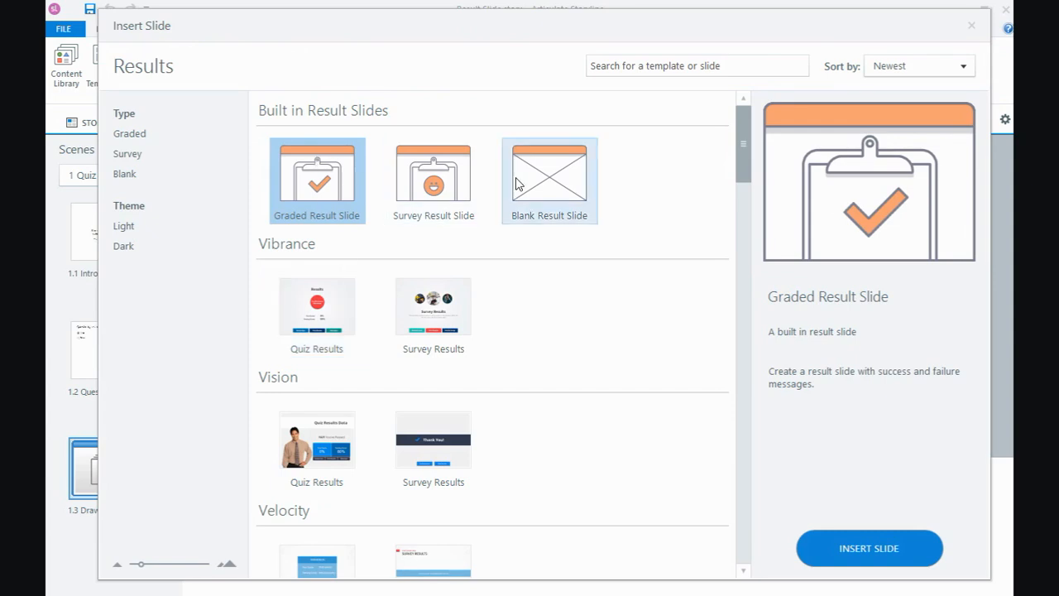
mouse_move(398, 242)
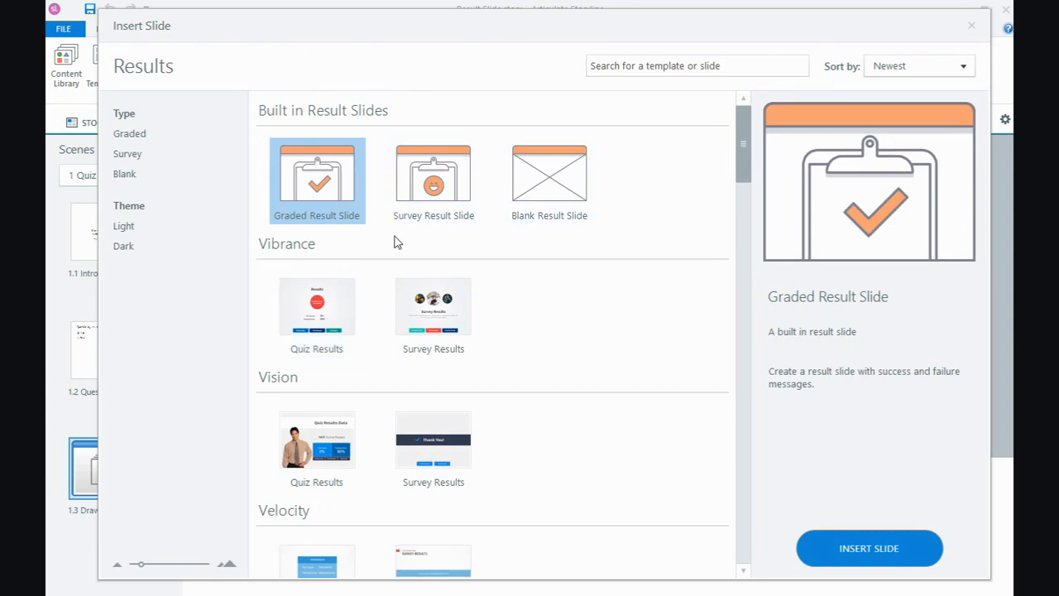
mouse_move(354, 238)
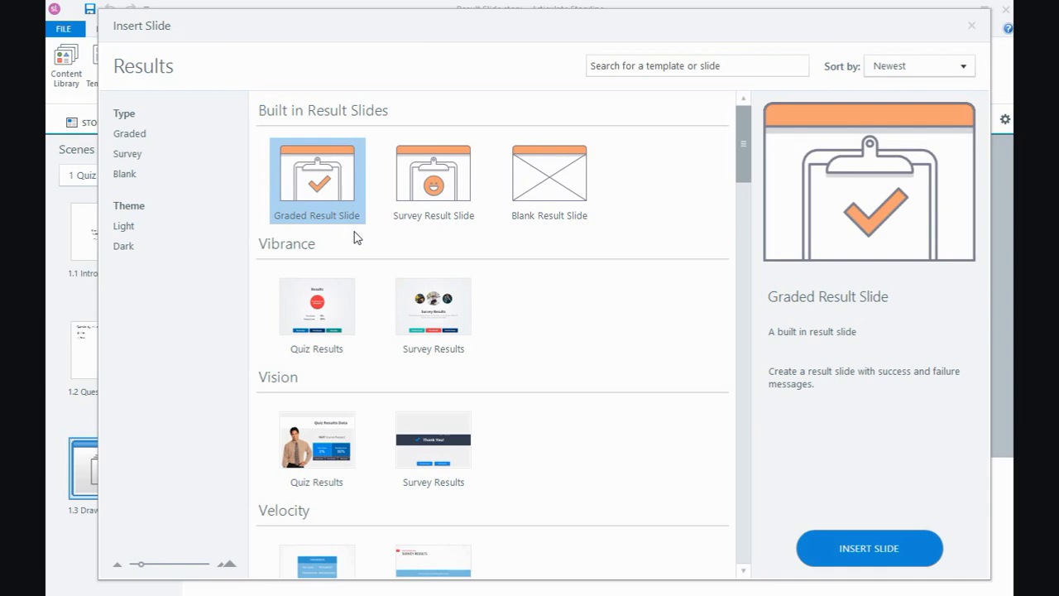
scroll("down", 3)
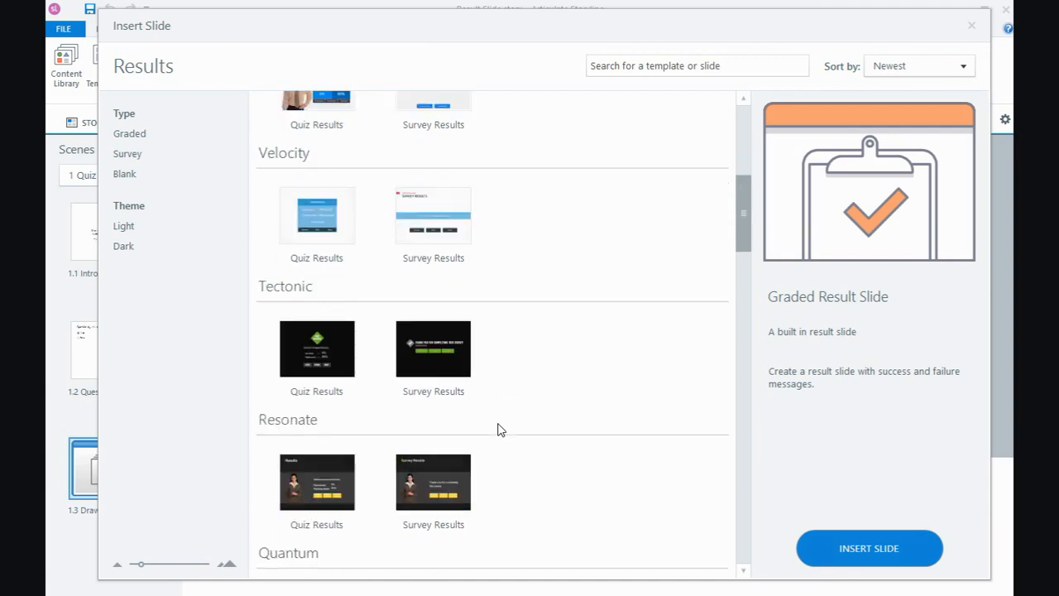
scroll("up", 3)
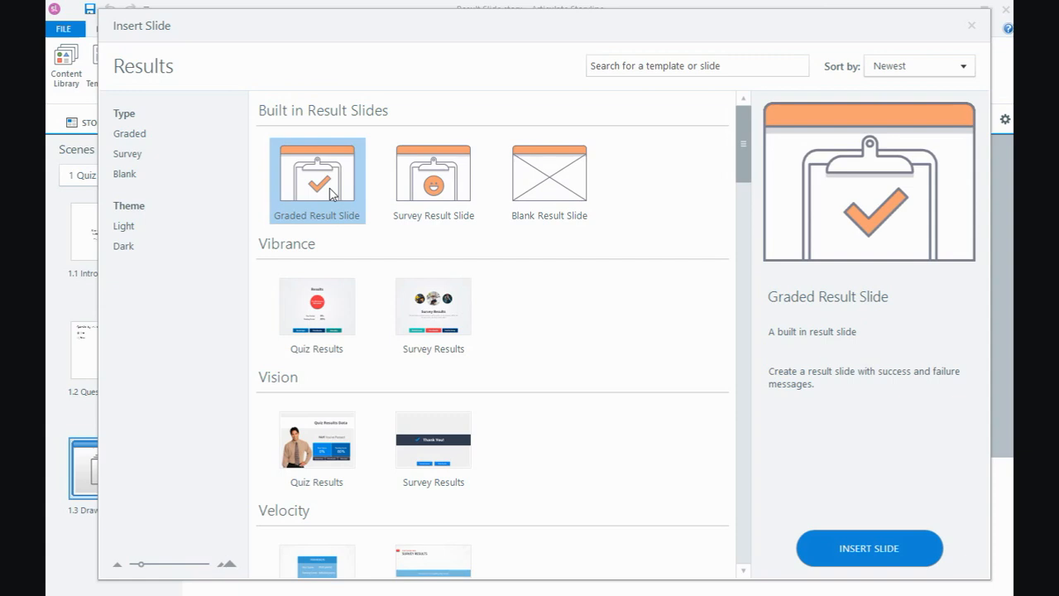
mouse_move(869, 548)
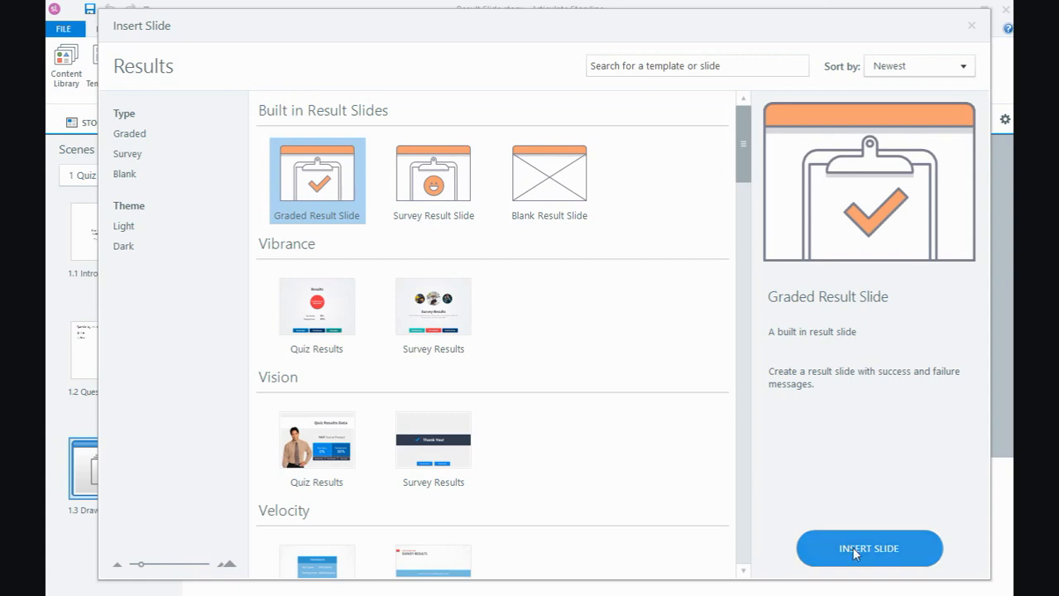
Step: Insert the graded result slide scoring 1.3 Draw from Tutorial with an 80% passing score
left_click(869, 548)
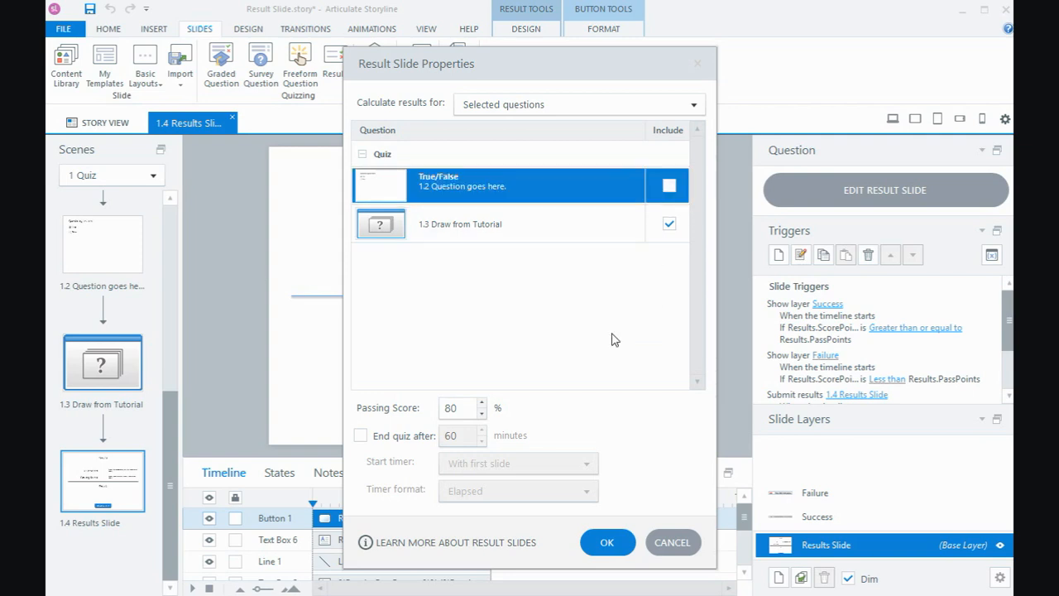
mouse_move(528, 223)
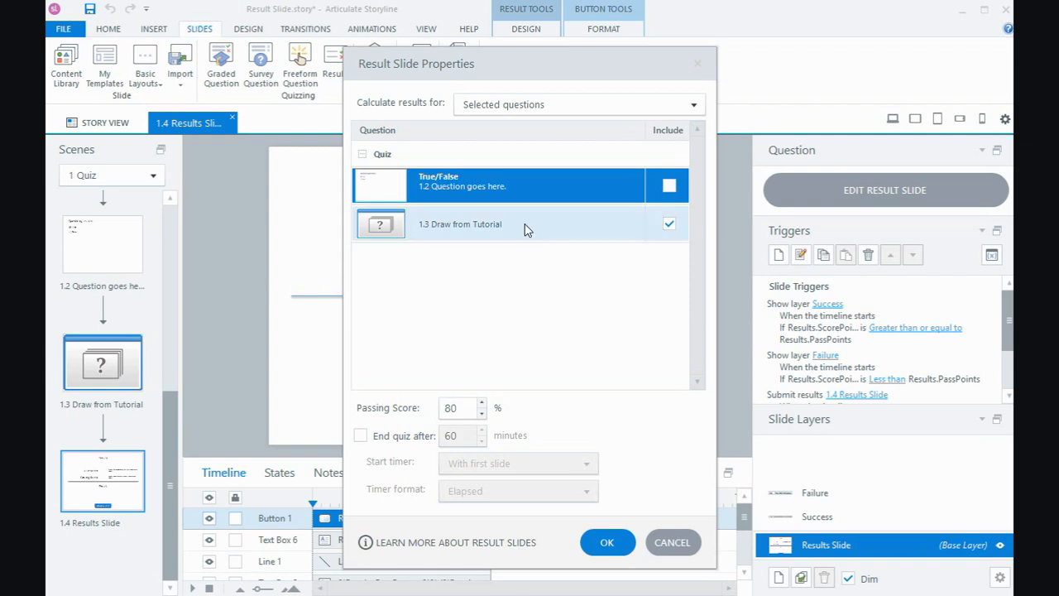
mouse_move(533, 302)
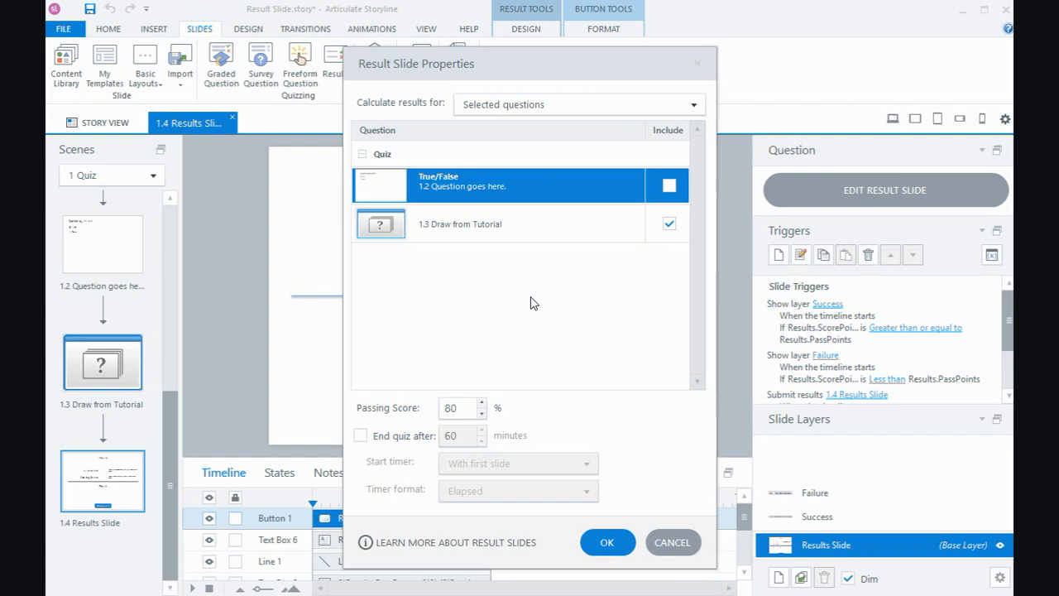
mouse_move(576, 298)
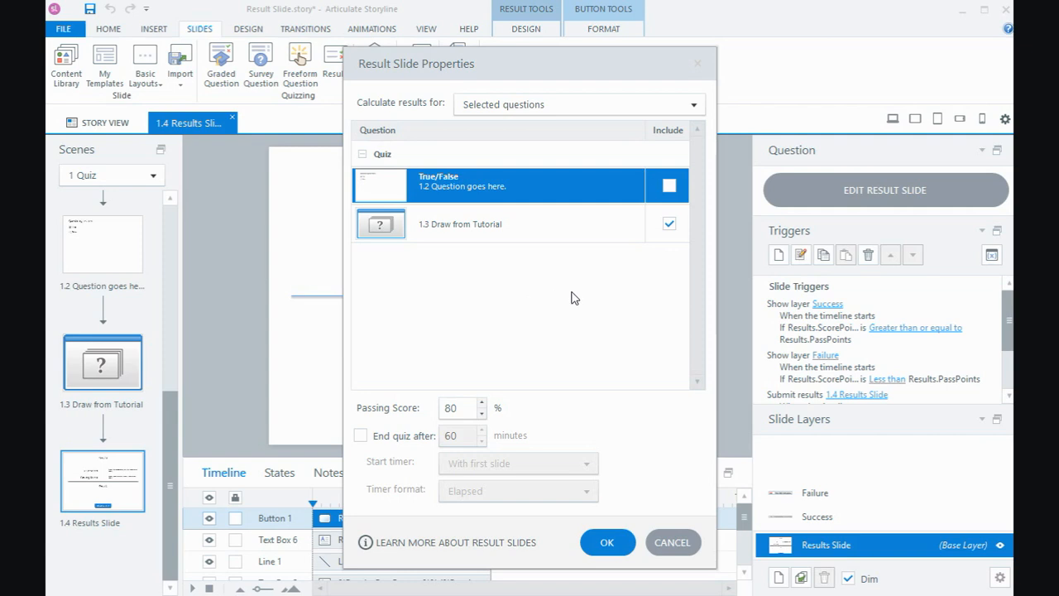
left_click(692, 105)
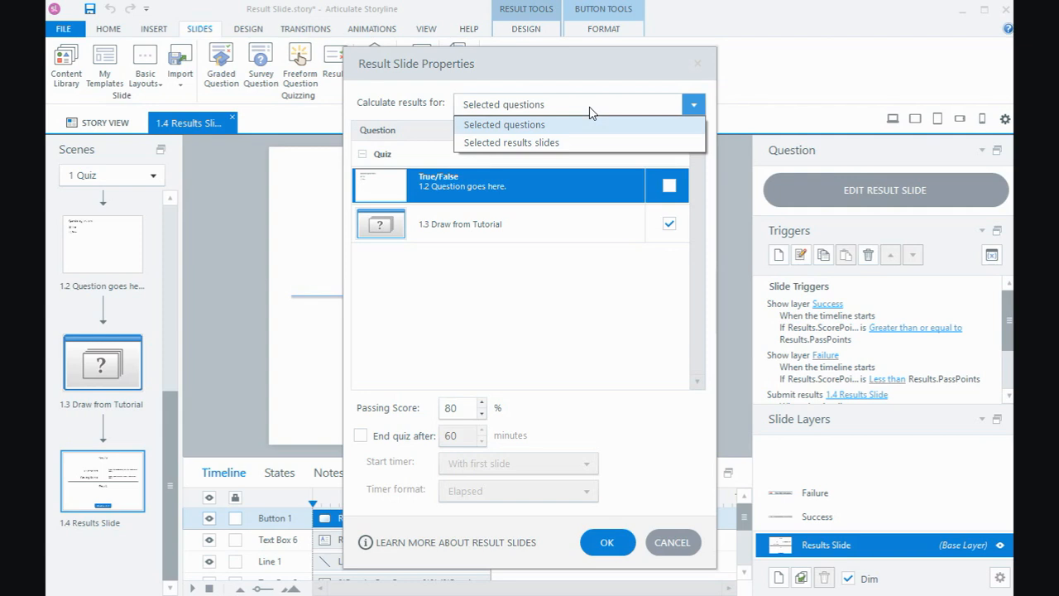
mouse_move(576, 143)
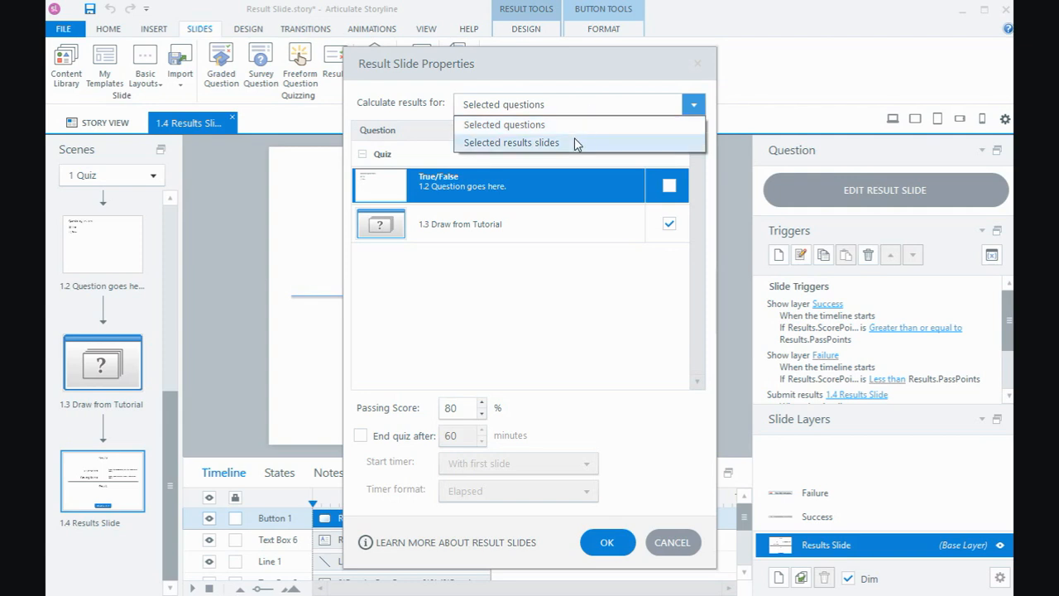
mouse_move(566, 149)
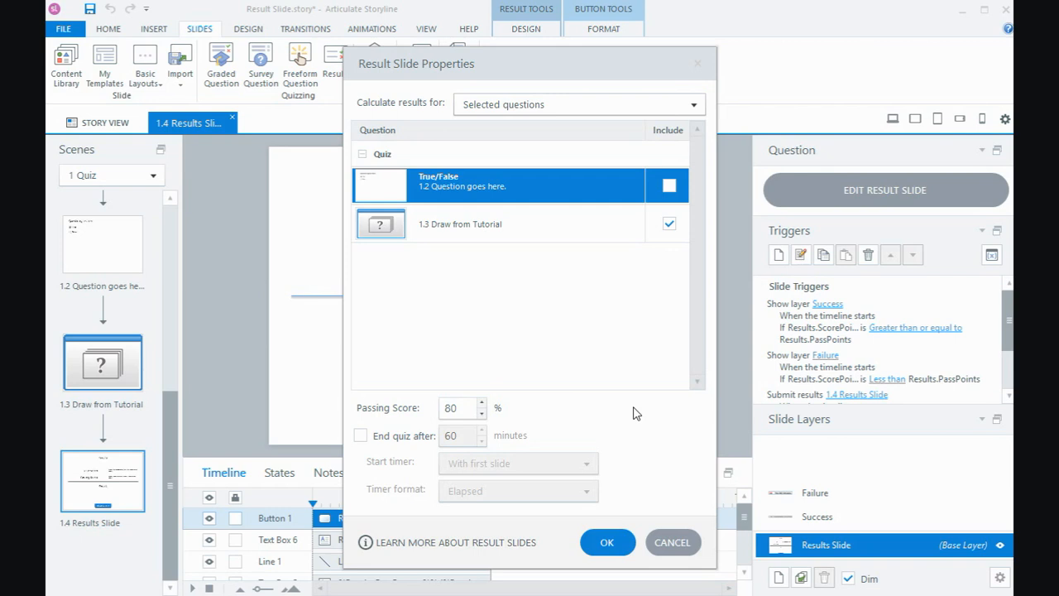
left_click(360, 435)
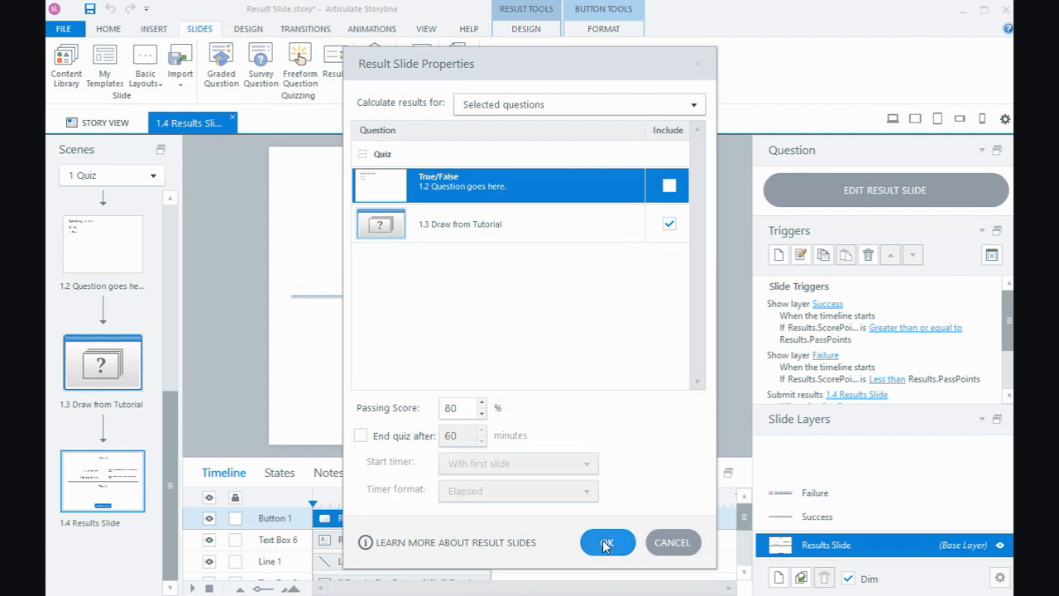
left_click(606, 543)
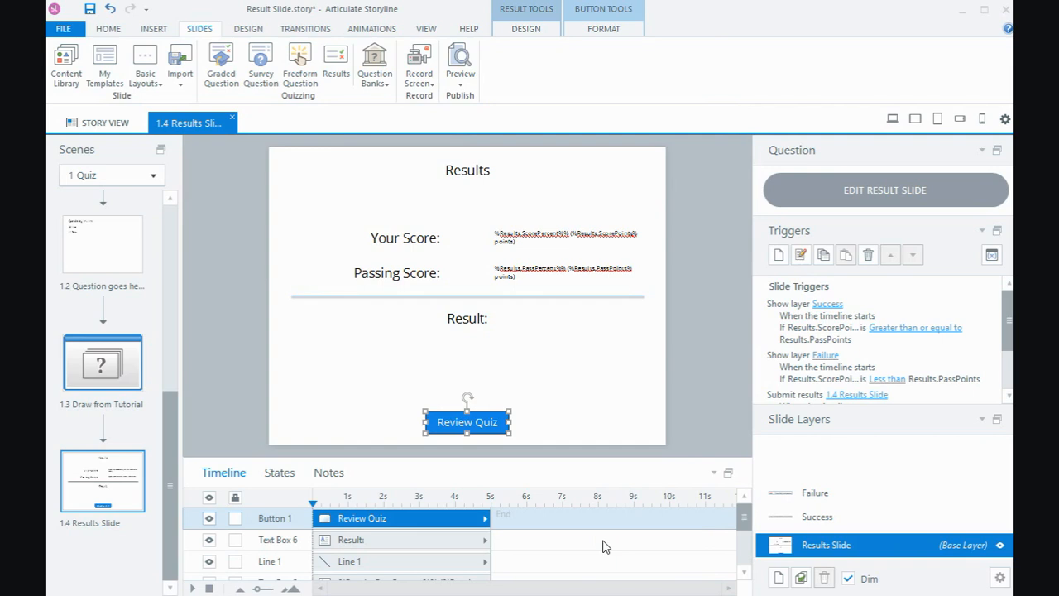
left_click(884, 188)
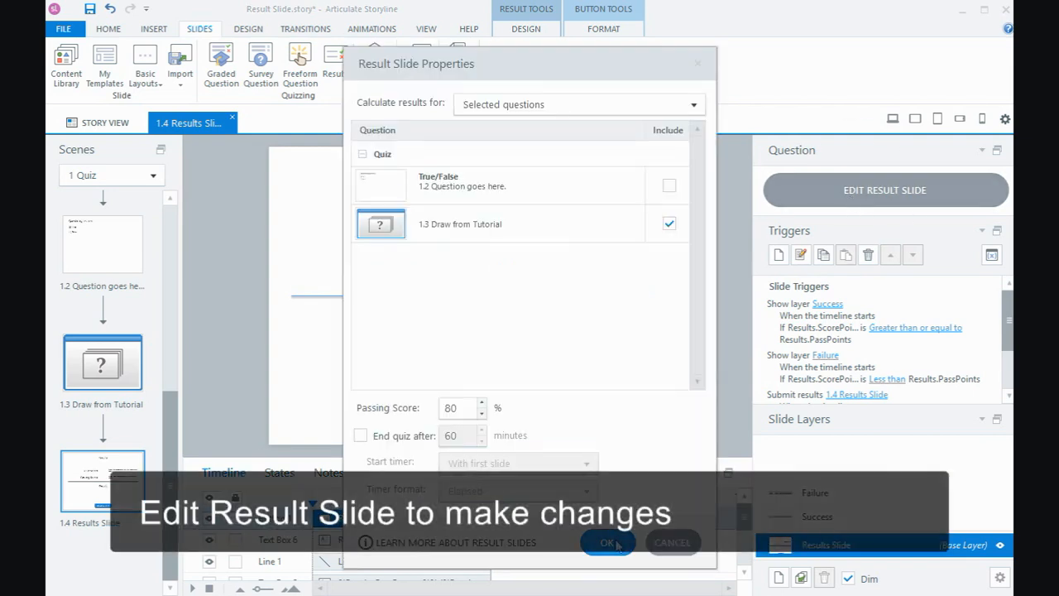
left_click(607, 542)
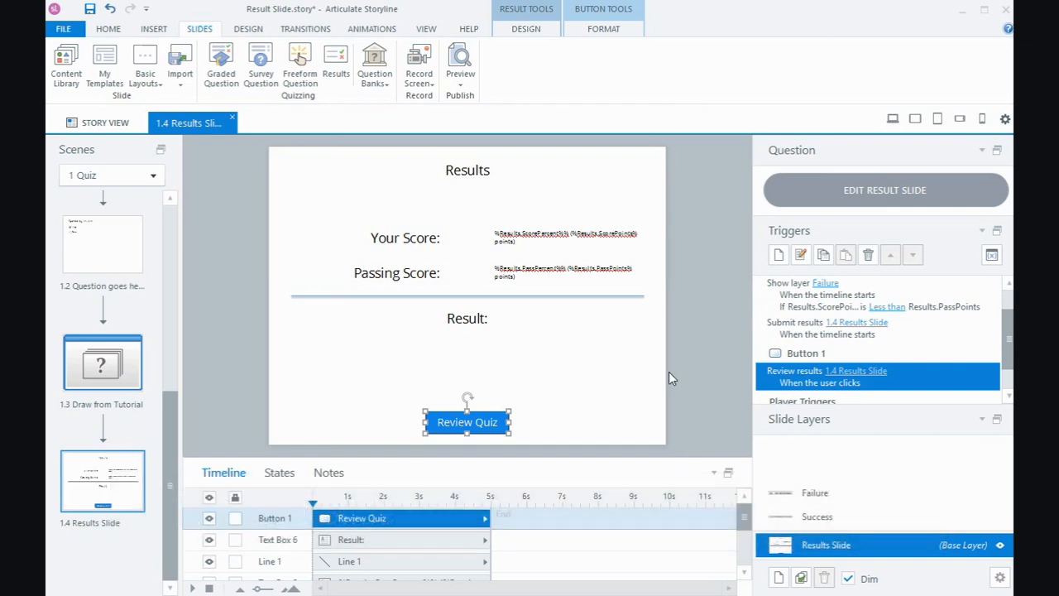
mouse_move(546, 48)
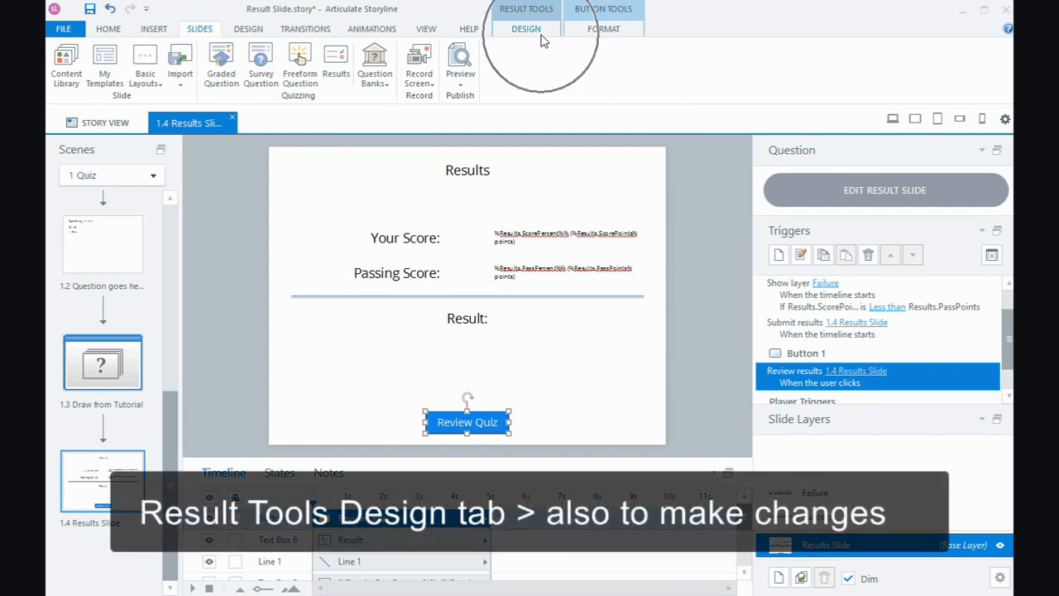
Step: Review the Result Tools Design settings: 80% passing score and Success/Failure layer triggers
left_click(526, 28)
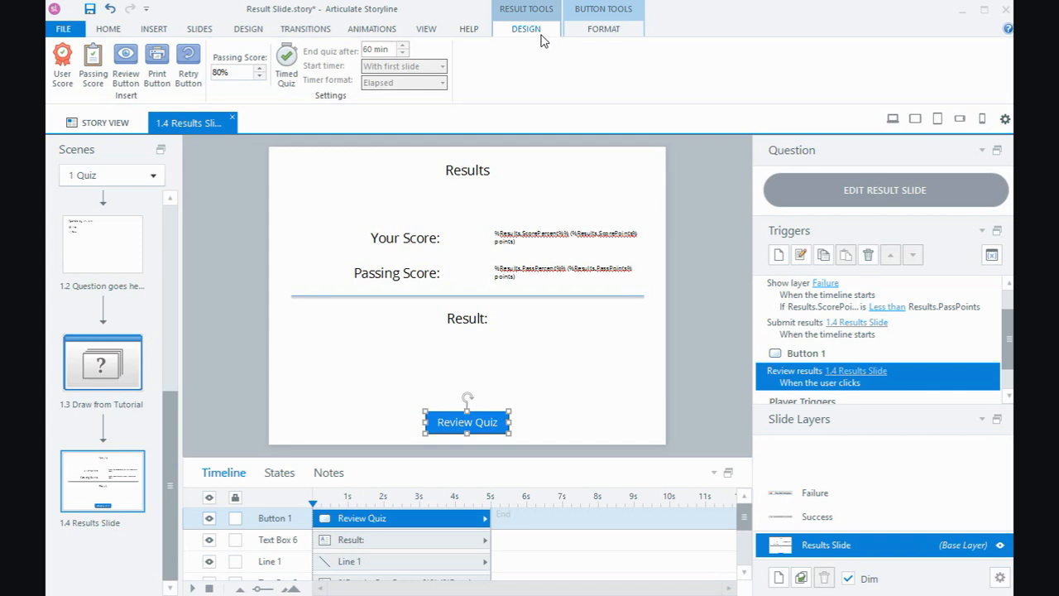
mouse_move(572, 314)
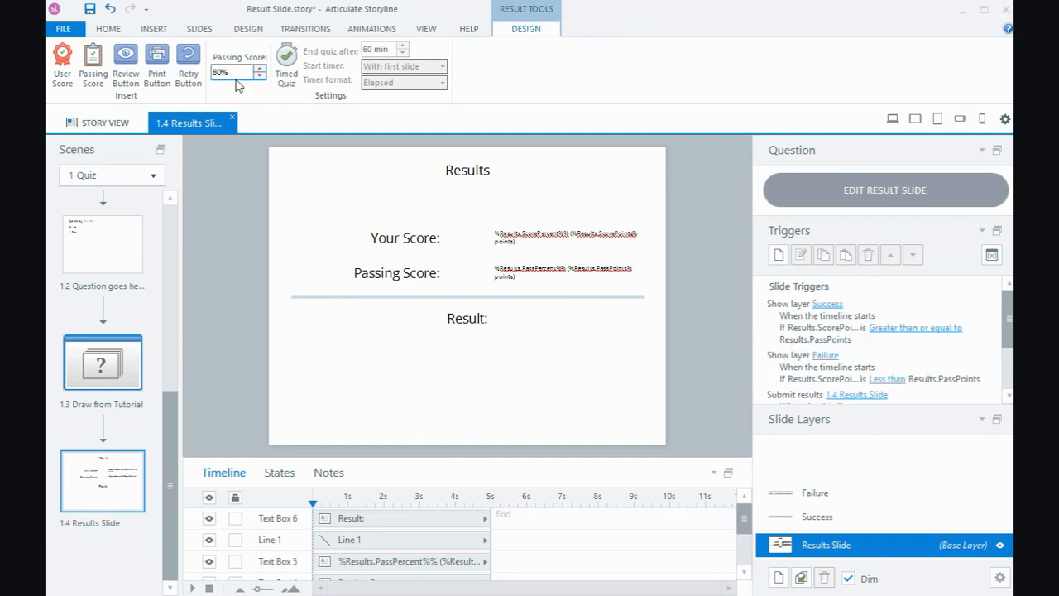
mouse_move(344, 51)
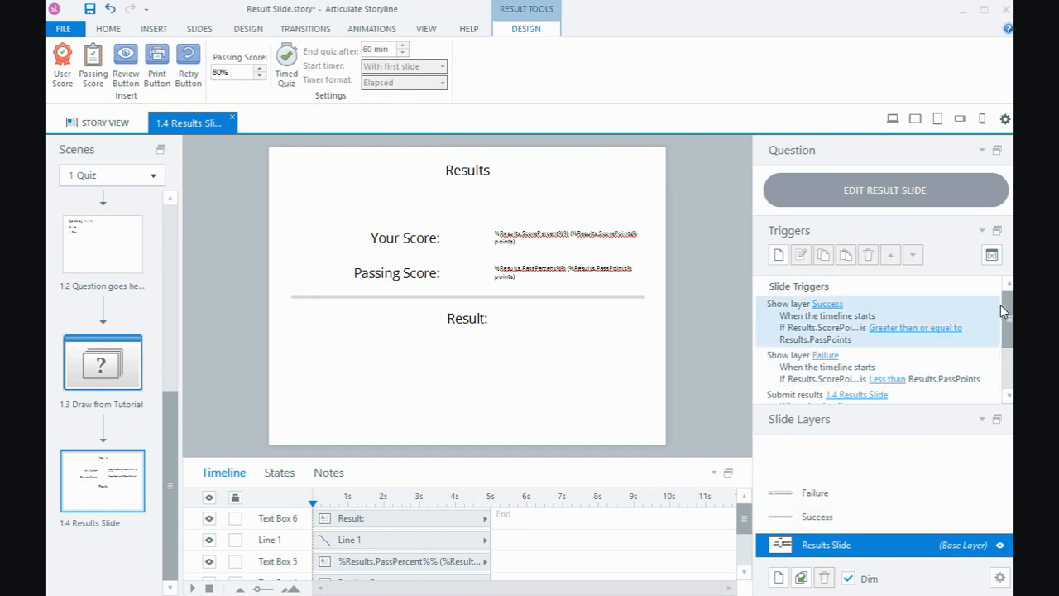
scroll("down", 3)
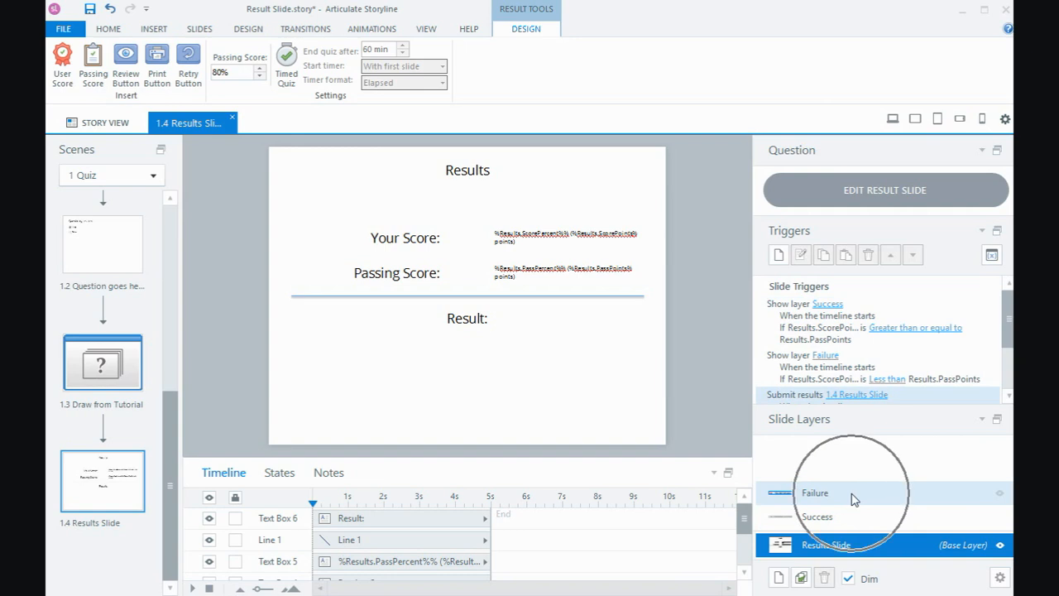
Step: Add a Retry Quiz button on the Failure layer that resets 1.4 Results Slide results
left_click(814, 493)
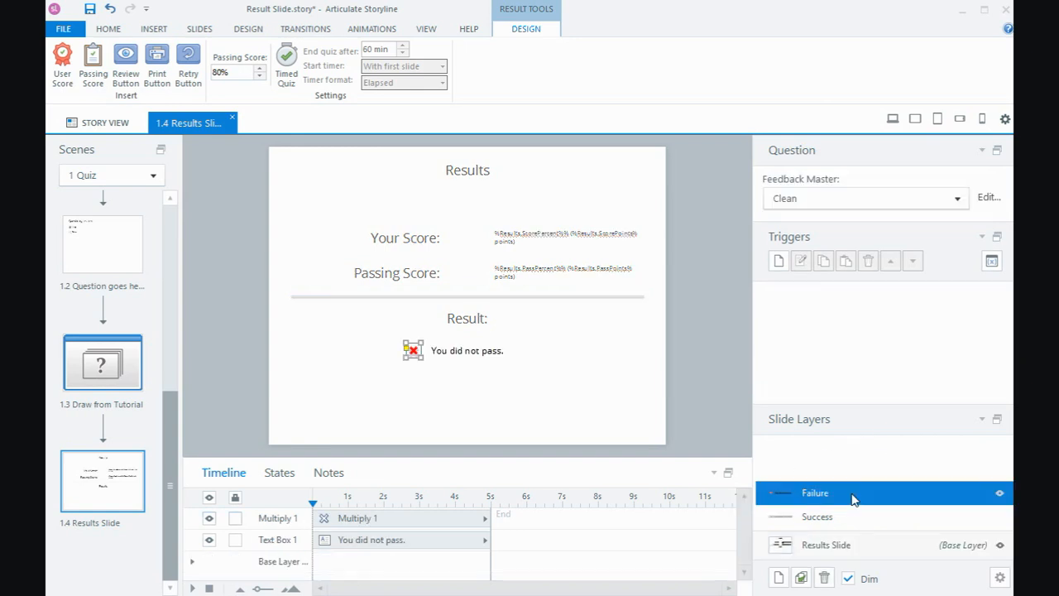
mouse_move(776, 470)
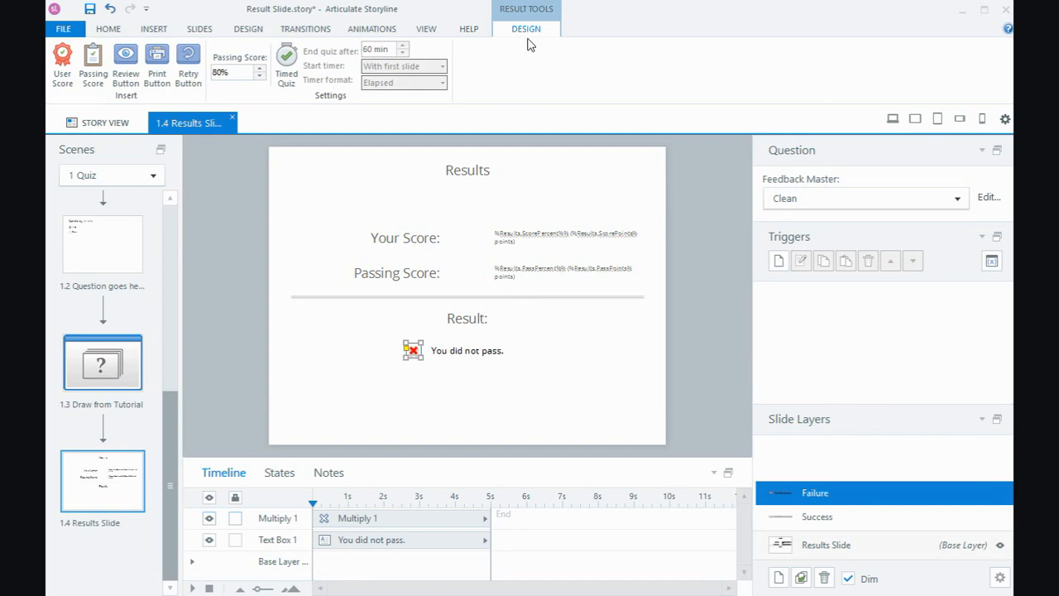
mouse_move(188, 63)
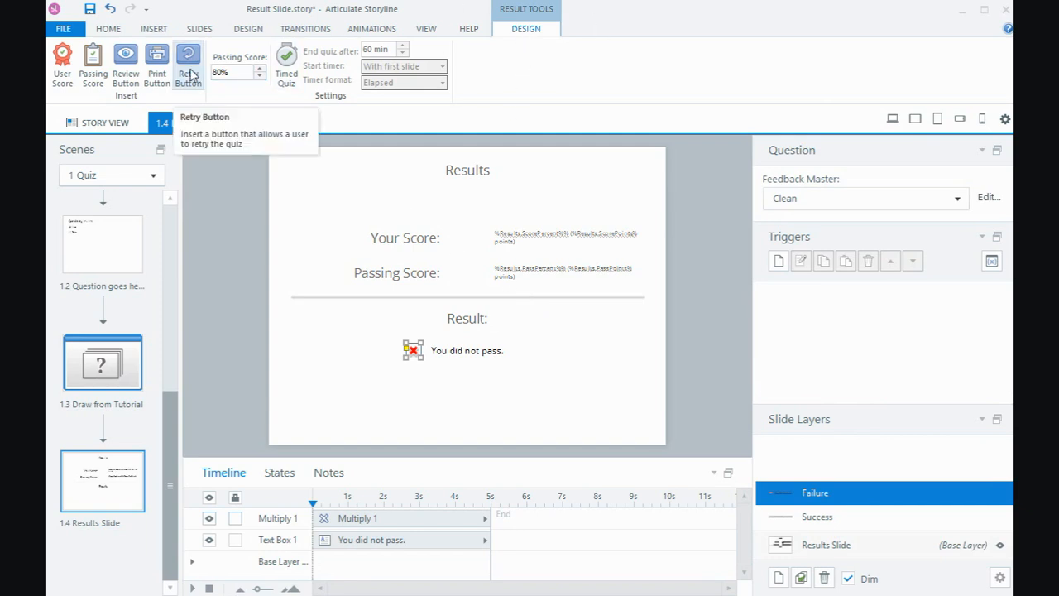
left_click(189, 65)
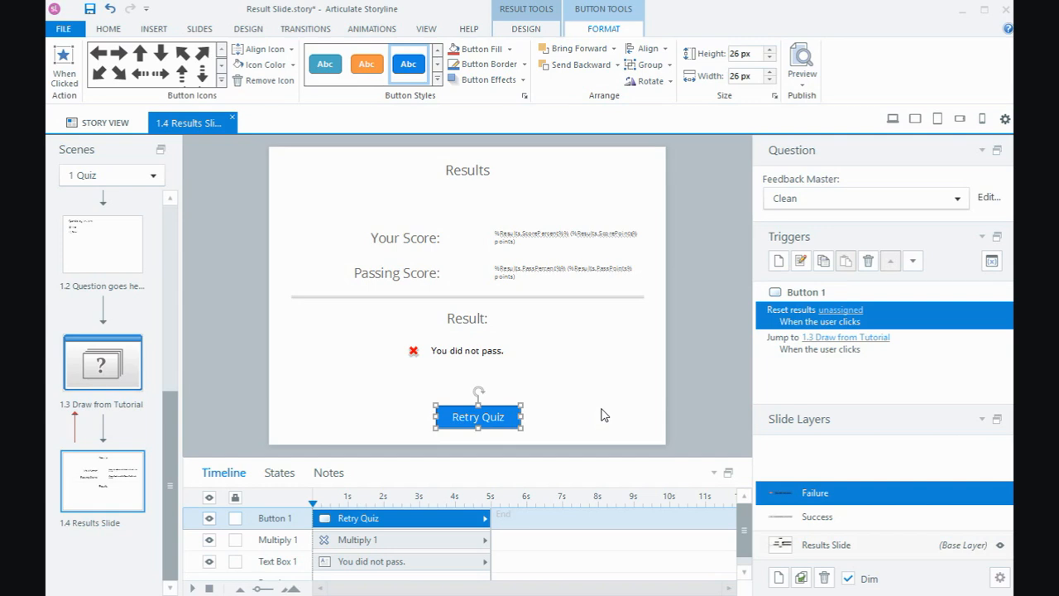
mouse_move(635, 399)
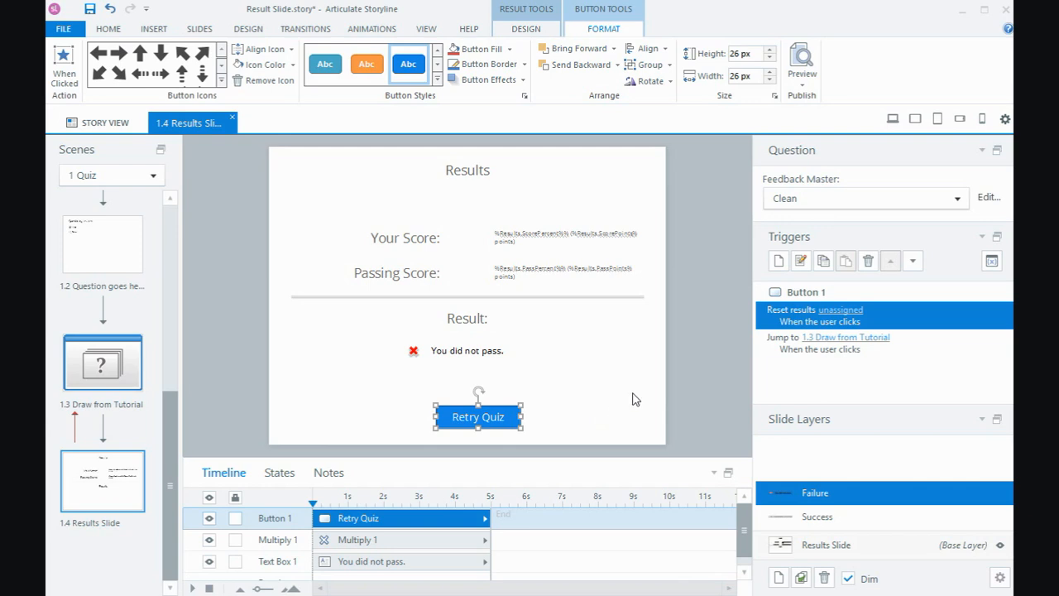
mouse_move(841, 321)
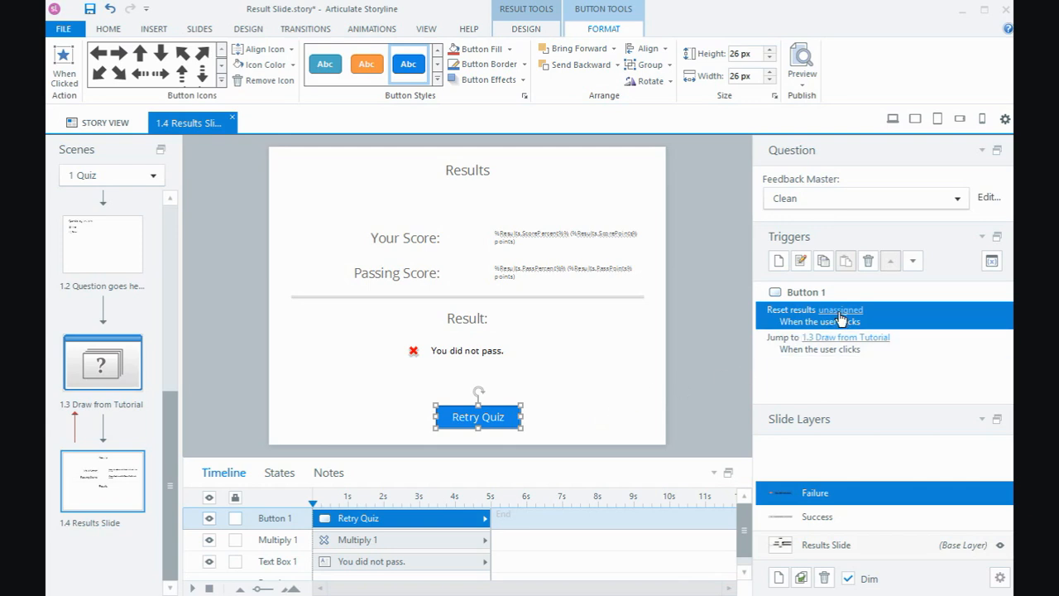
left_click(841, 310)
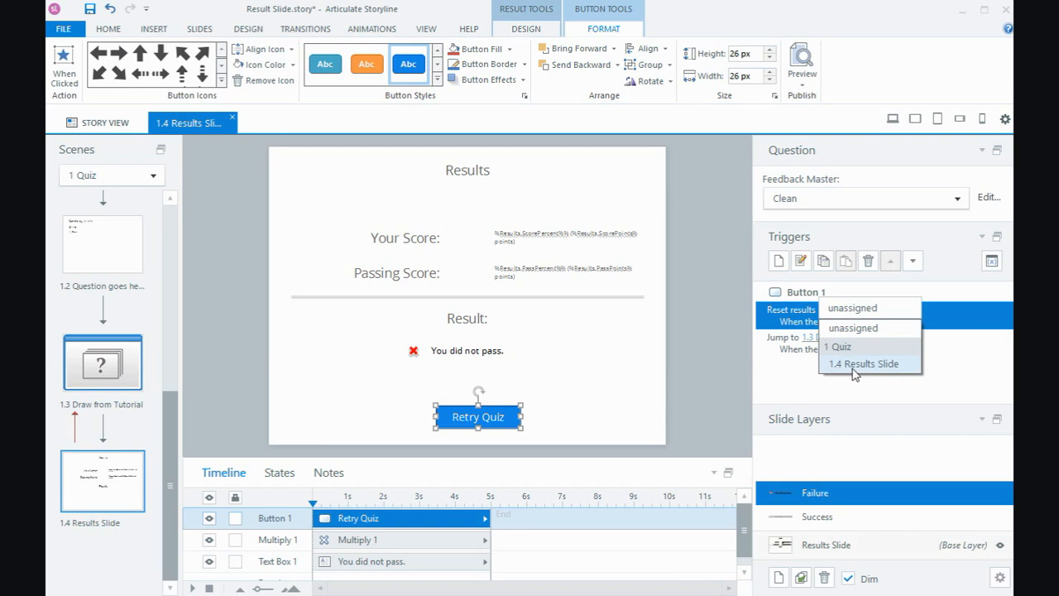
left_click(864, 364)
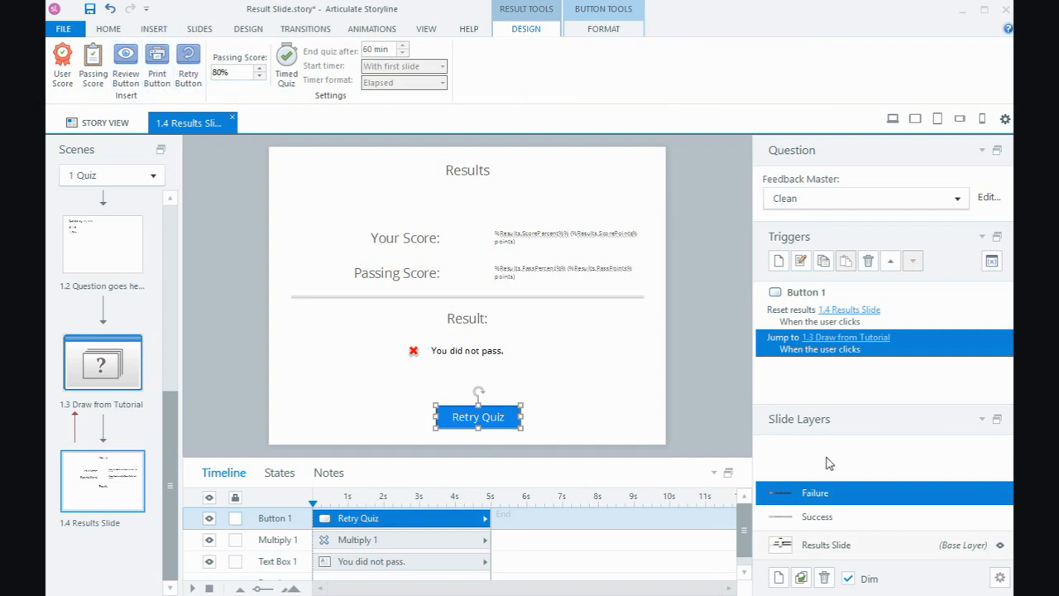
left_click(817, 516)
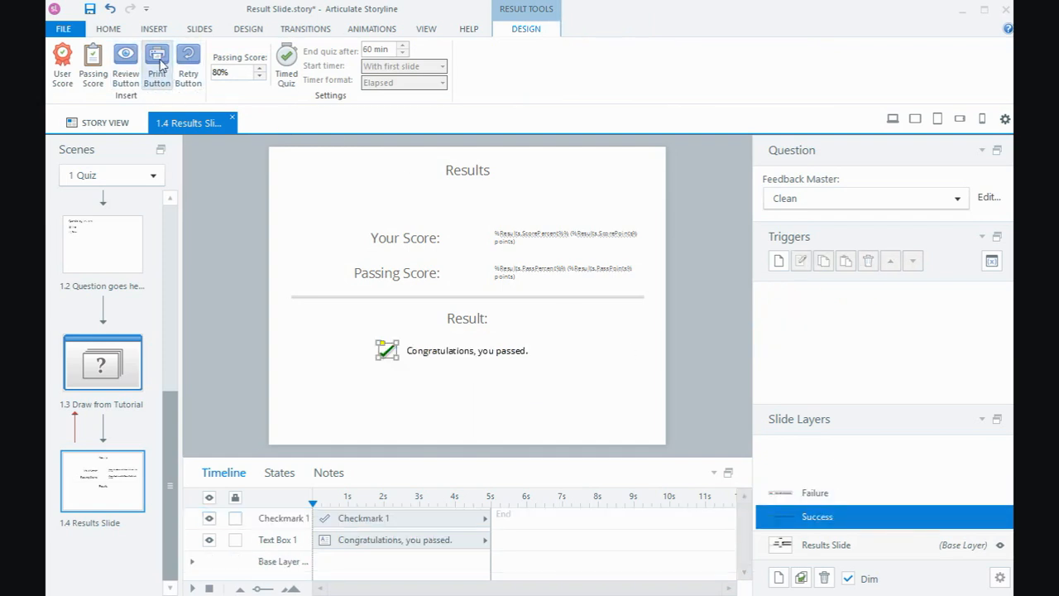
Step: Add a Print Results button on the Success layer that prints 1.4 Results Slide results
left_click(156, 66)
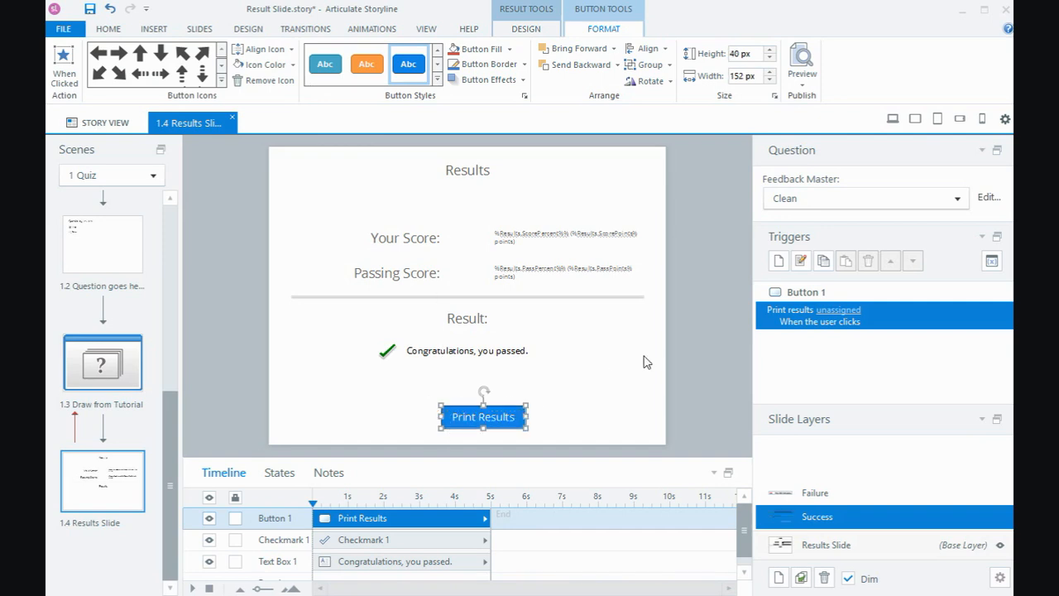
left_click(837, 309)
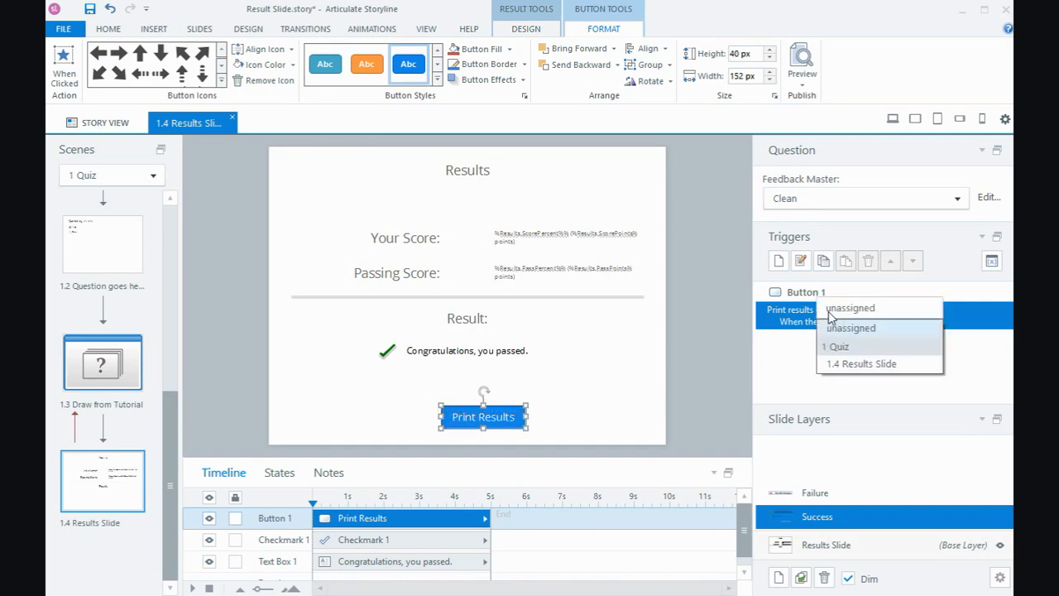
left_click(860, 364)
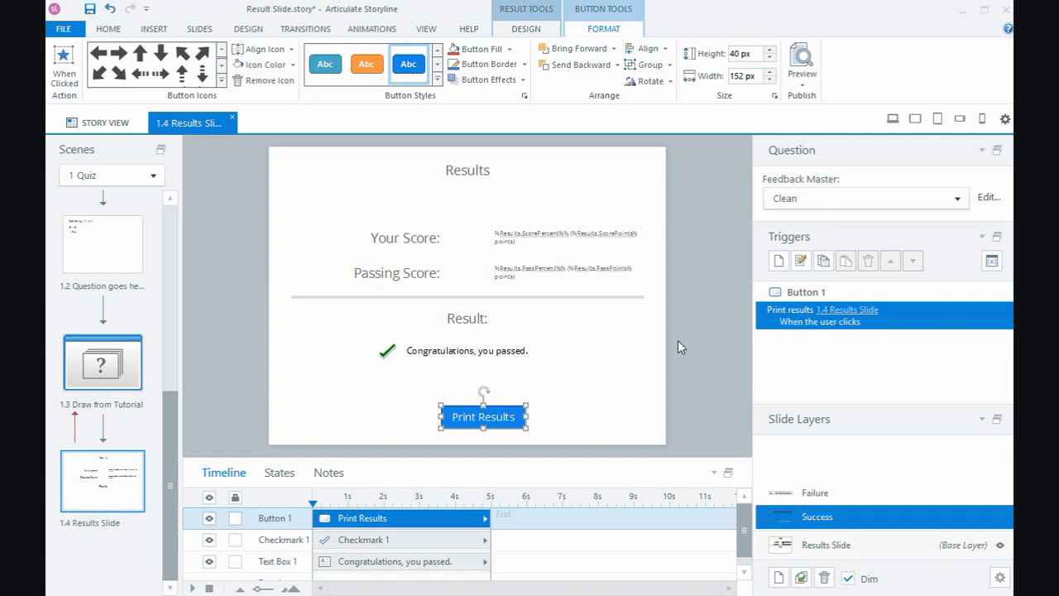
left_click(526, 30)
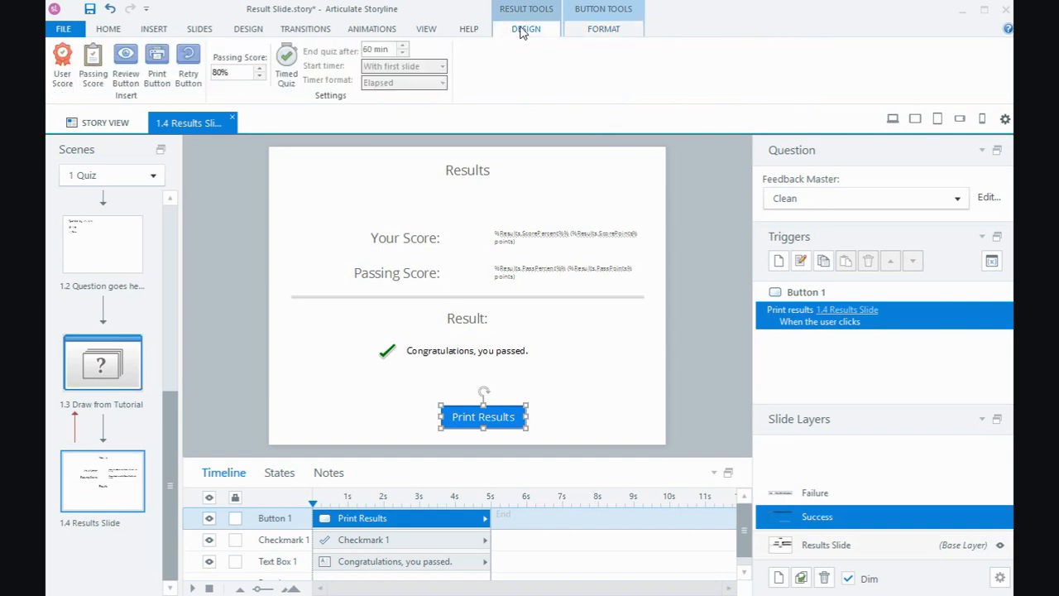
mouse_move(496, 405)
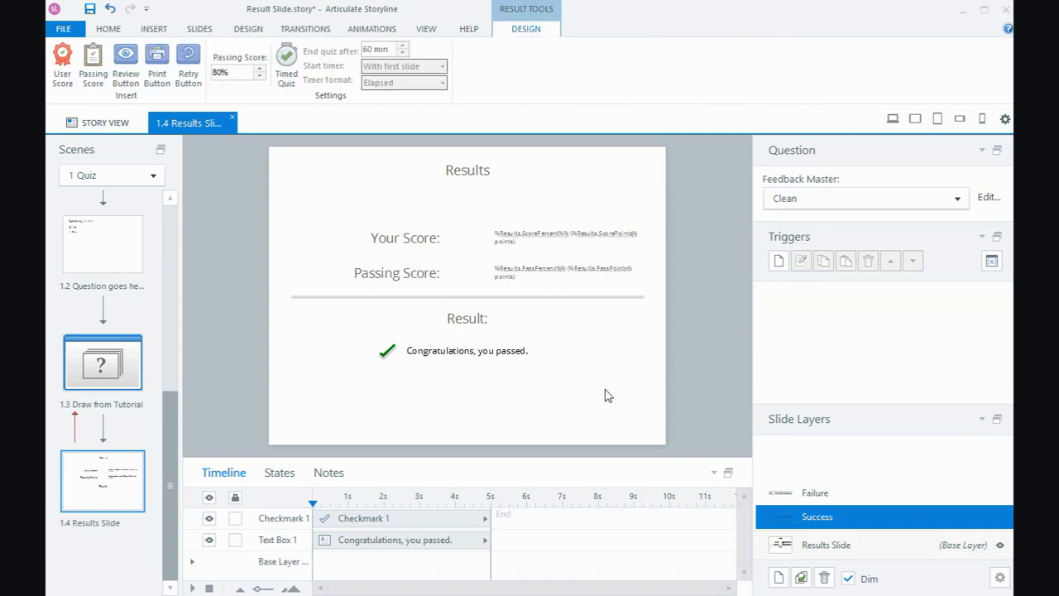
Step: Return to the base Results Slide layer and select its passing score text
left_click(824, 545)
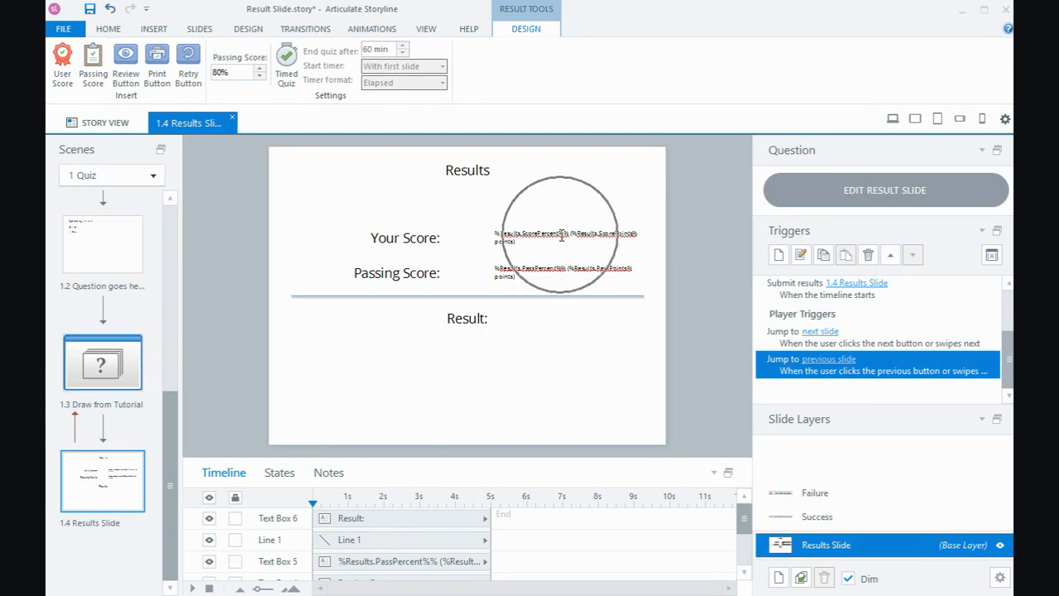
left_click(566, 268)
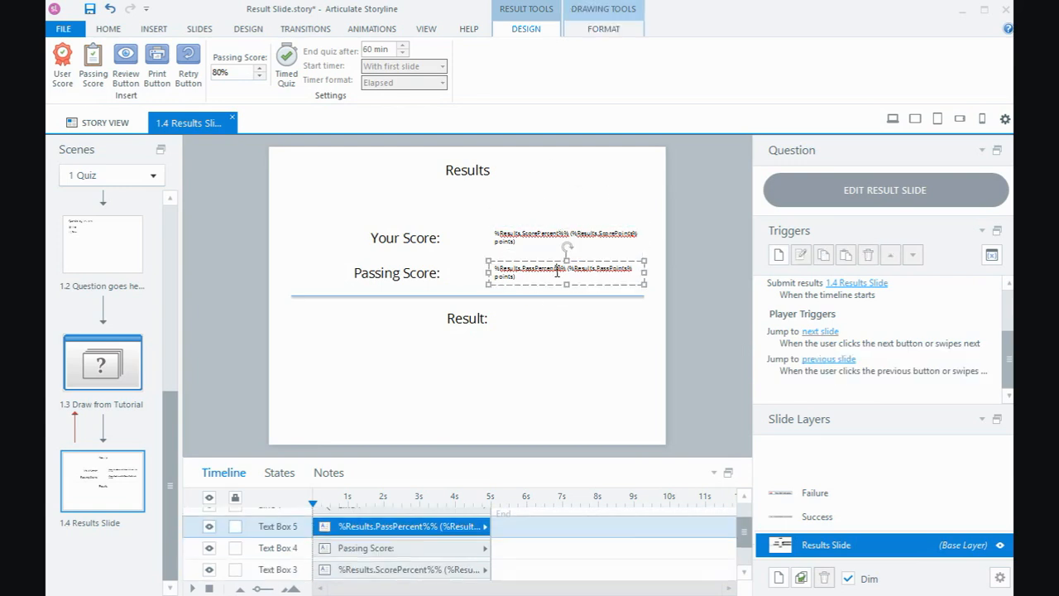